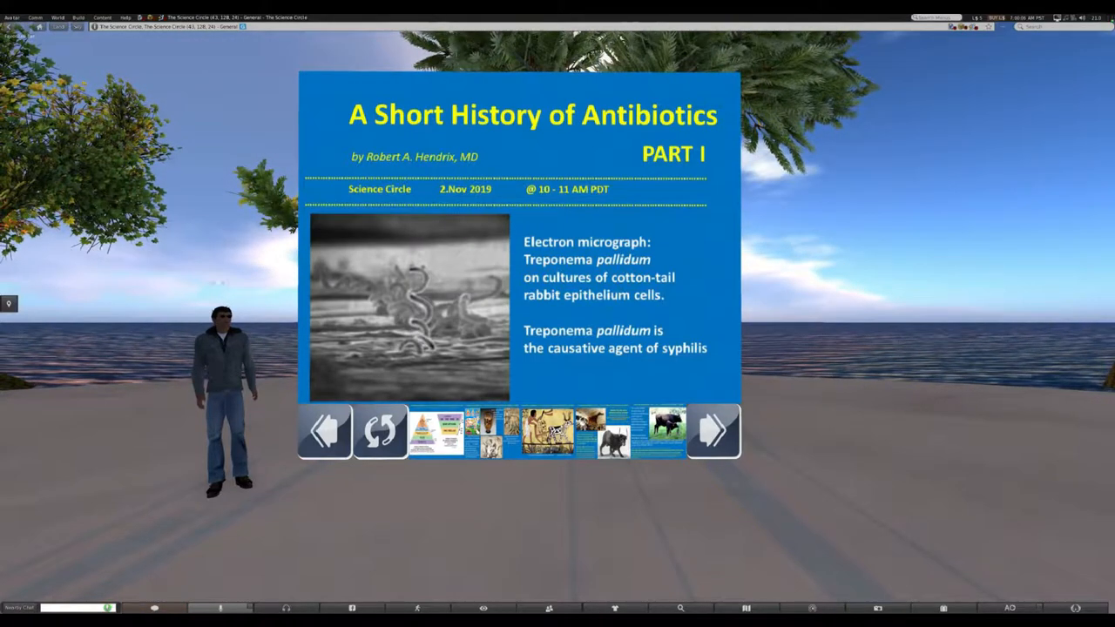
# Advance from the Treponema title slide to the Maslow pyramid versus survival trapezoid slide.
pyautogui.click(713, 432)
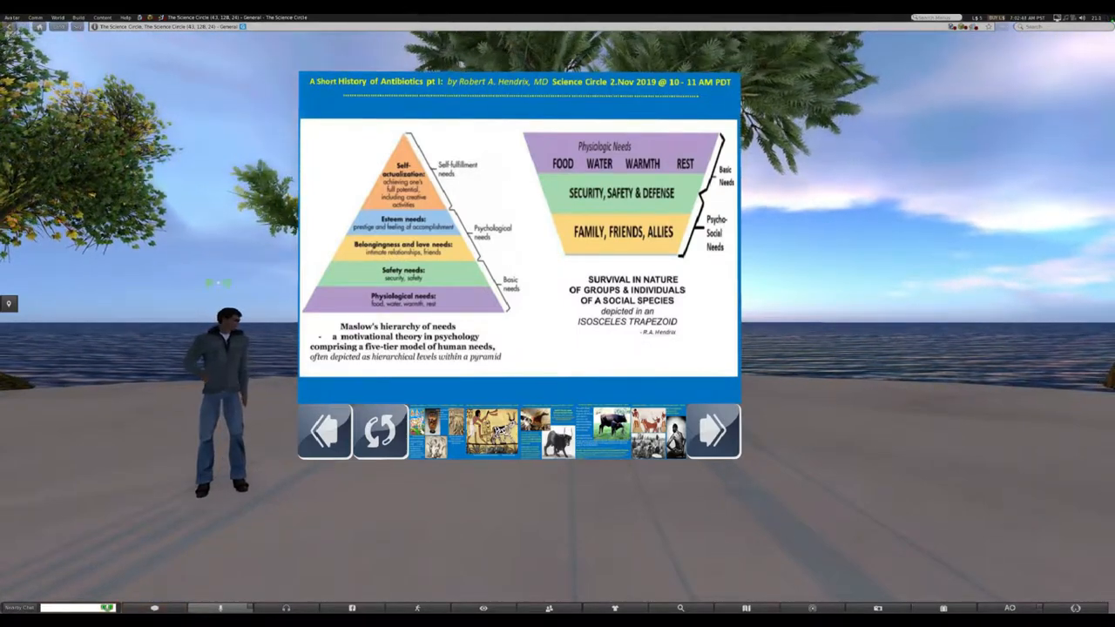
# Advance to the slide of the Egyptian painting of a farmer ploughing behind a spotted ox.
pyautogui.click(714, 430)
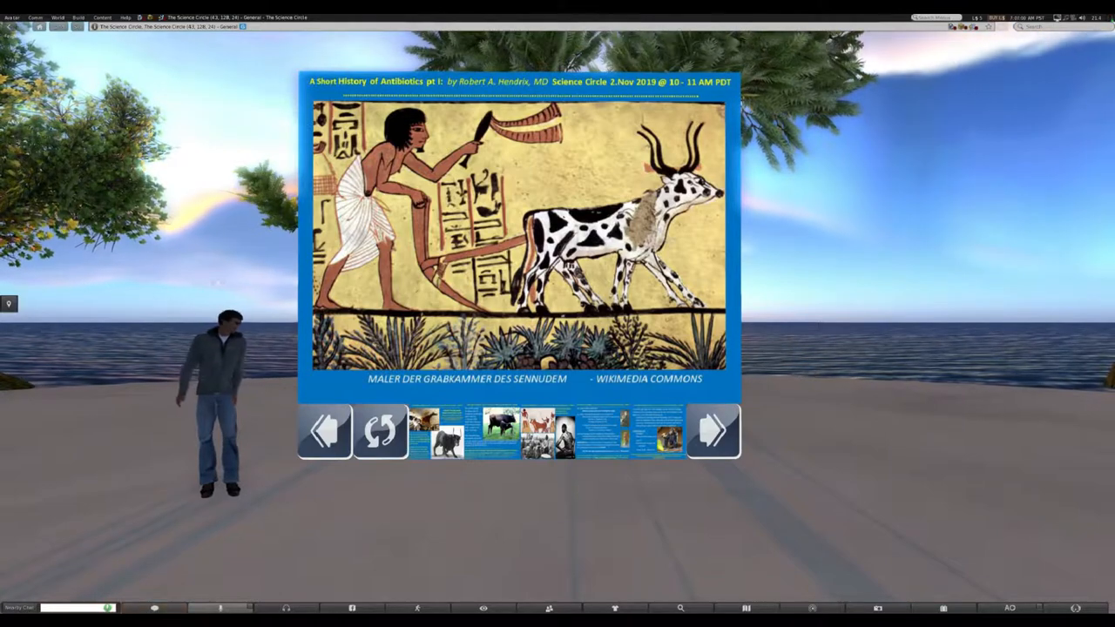
# Advance to the aurochs slide about the extinct supercow returning to Europe.
pyautogui.click(715, 432)
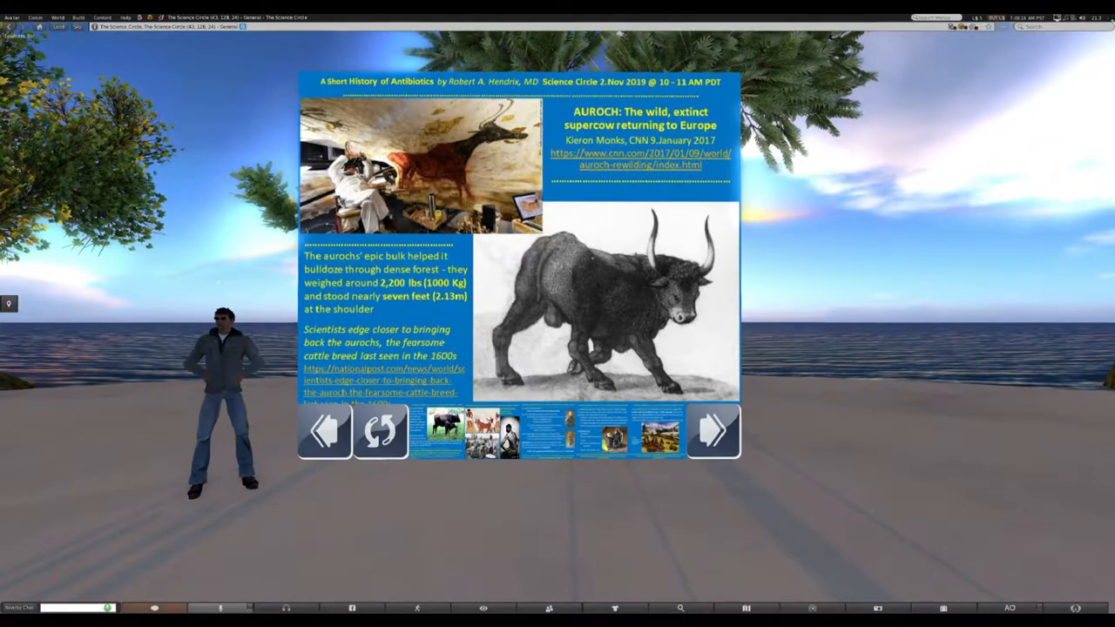
# Advance to the slide pairing the Menna tomb paintings with historical photographs.
pyautogui.click(715, 431)
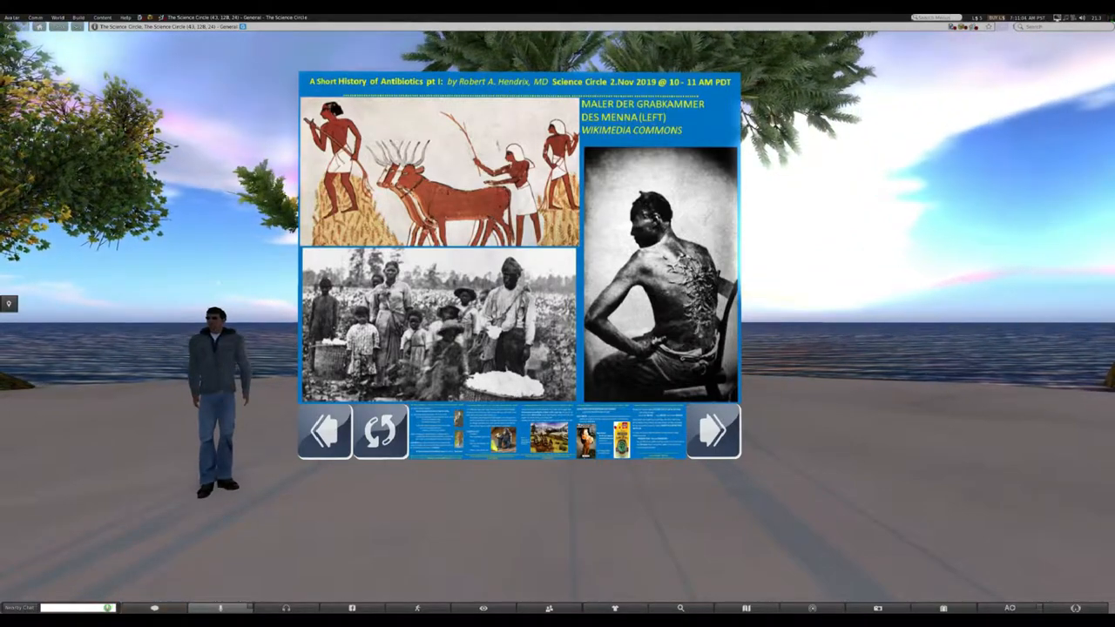
# Advance to the slide on Homo erectus, cooked food and the chimpanzee diet breakdown.
pyautogui.click(714, 432)
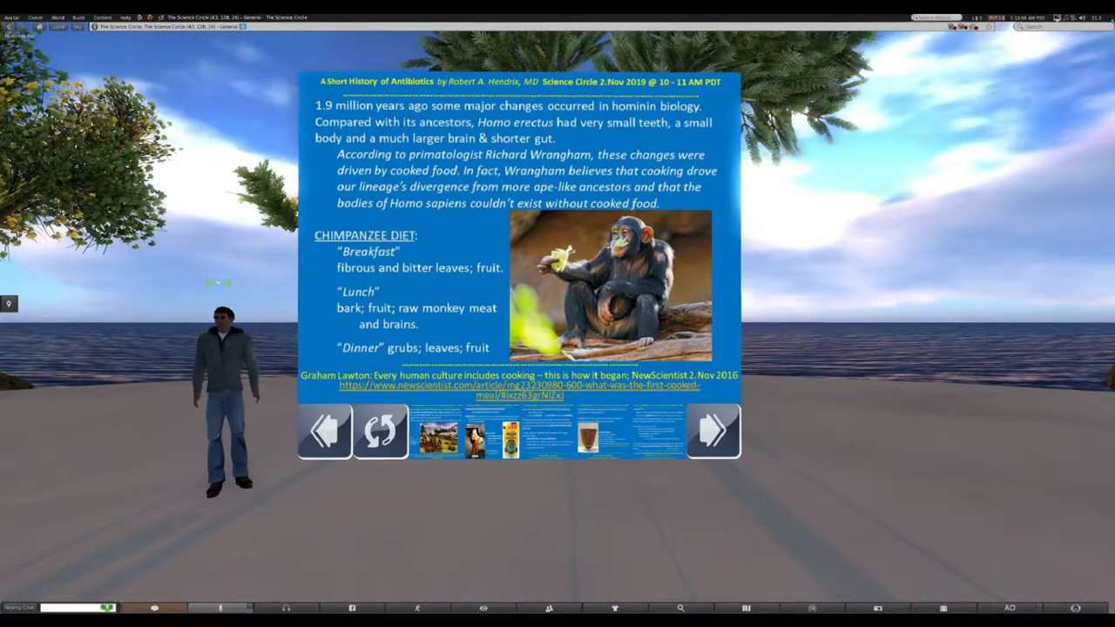
# Advance to the slide on Wonderwerk cave ash and hominins controlling fire.
pyautogui.click(713, 430)
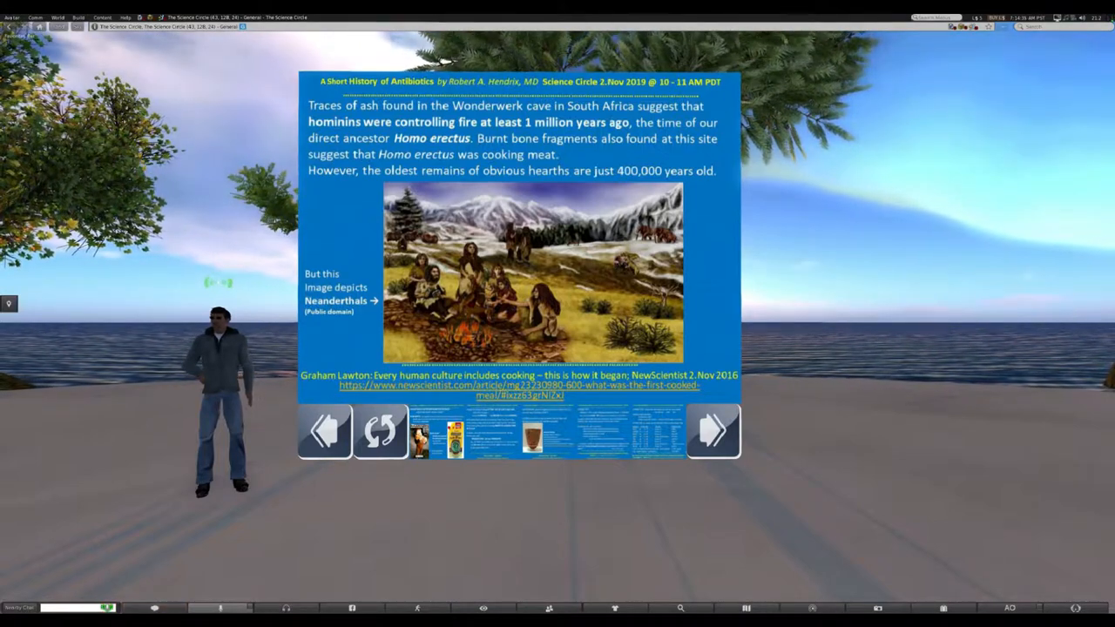
# Advance to the slide on prehistoric bone broth and 'bone butter' as a food source.
pyautogui.click(712, 431)
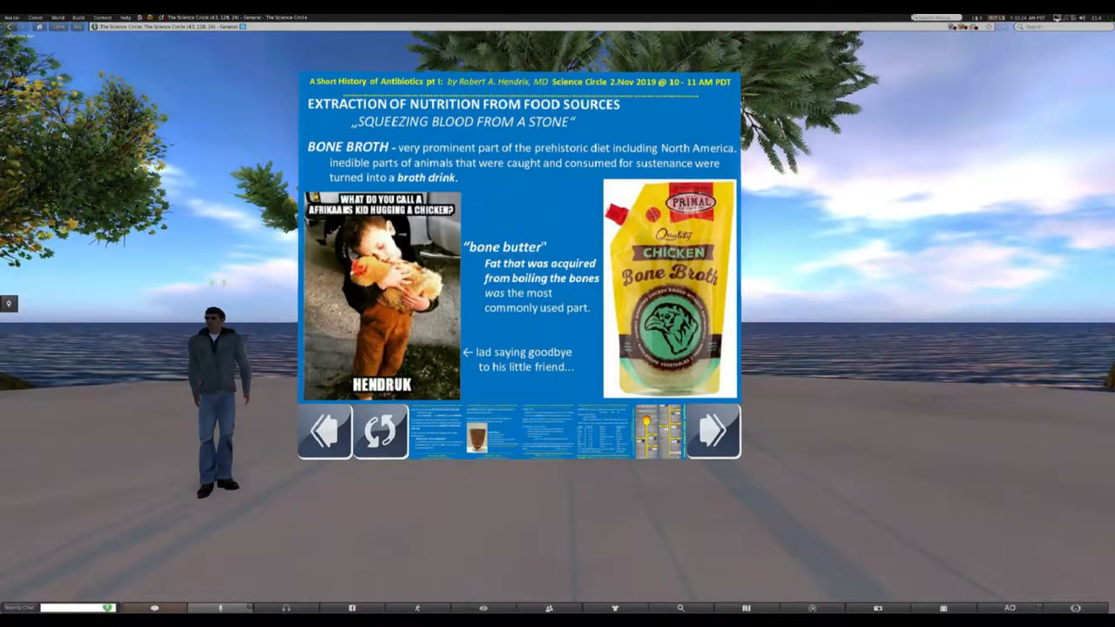
# Advance through the early East Asian clay pottery slide to the Earthenware and Jomon pottery slide.
pyautogui.click(713, 432)
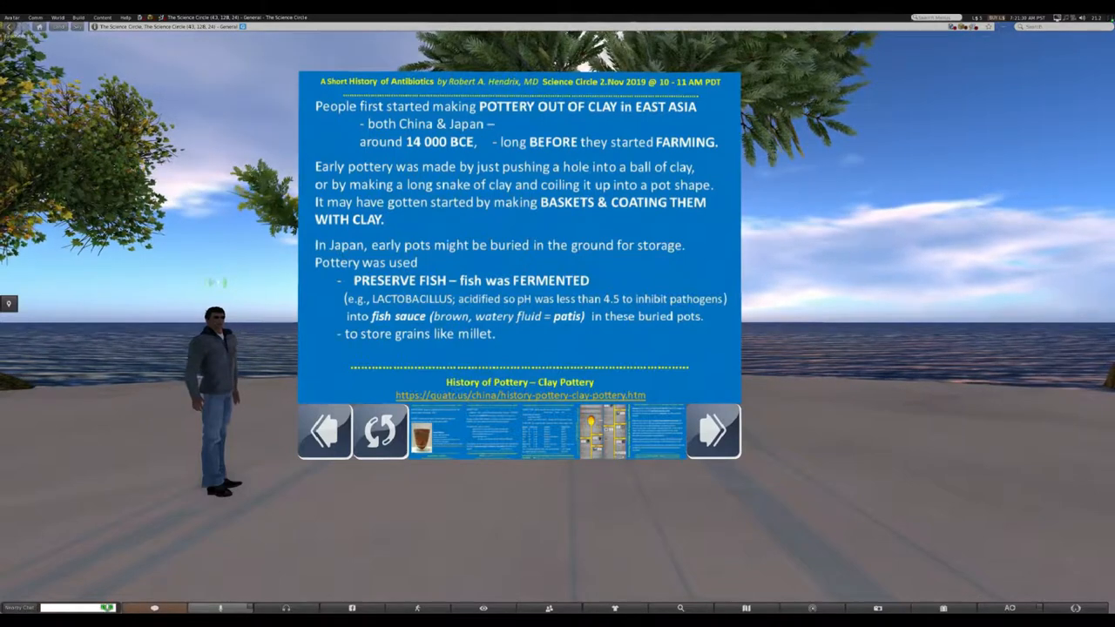
pyautogui.click(712, 431)
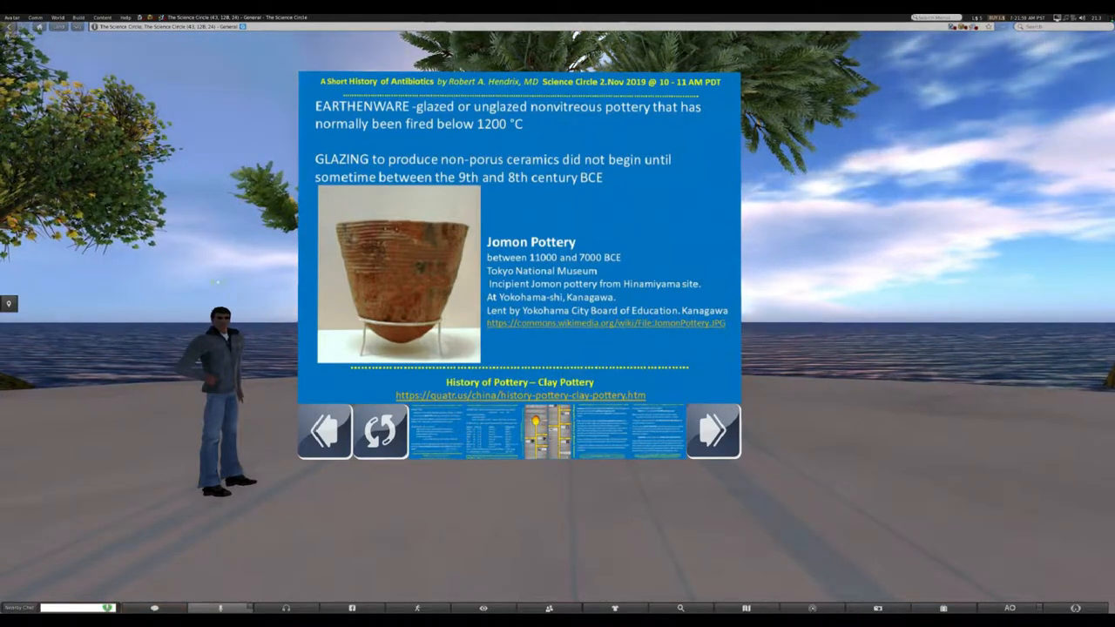
# Advance to the Updraft Kiln slide on its Mesopotamian origins around 6,000 BCE.
pyautogui.click(714, 430)
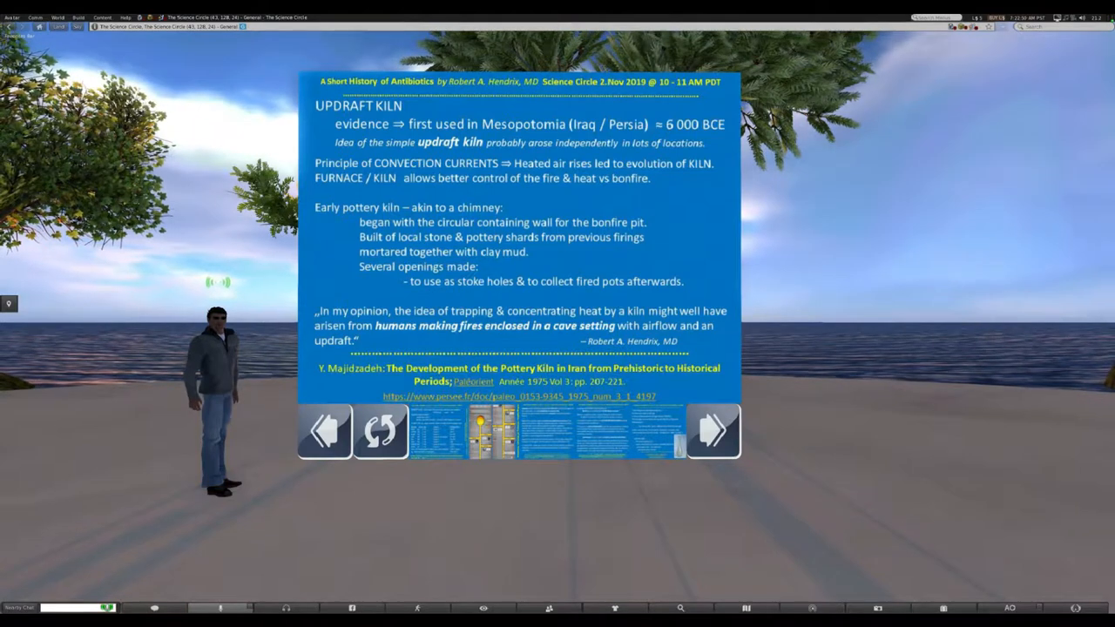
# Advance to the updraft kiln slide listing solid fuels, temperatures and metal melting points.
pyautogui.click(713, 430)
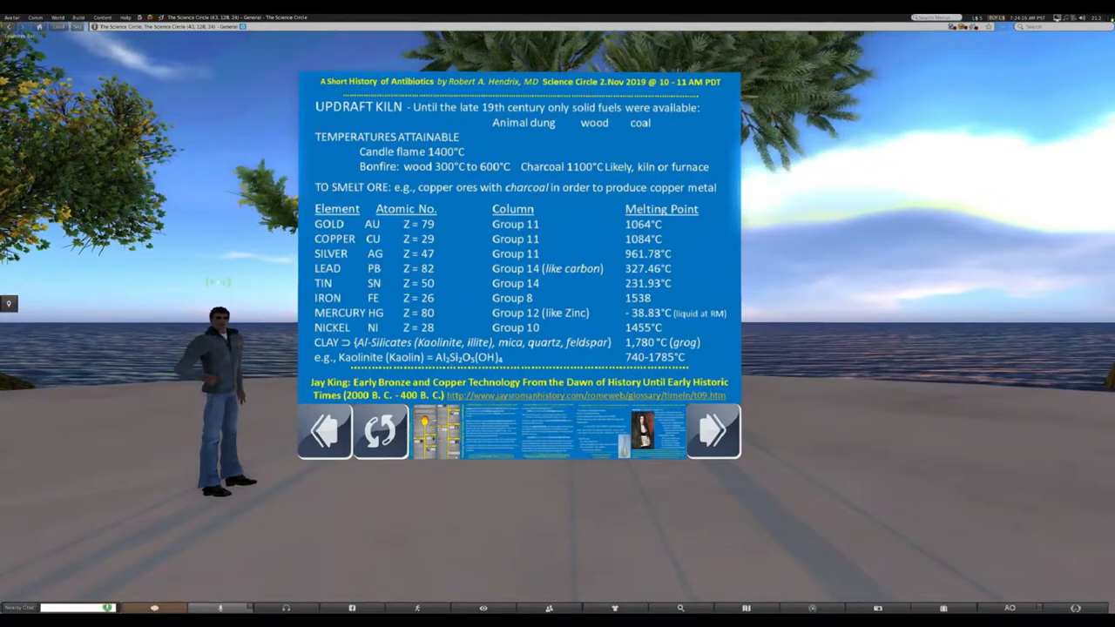
# Advance from the kiln fuels and melting-points slide to the History of Metals timeline.
pyautogui.click(715, 432)
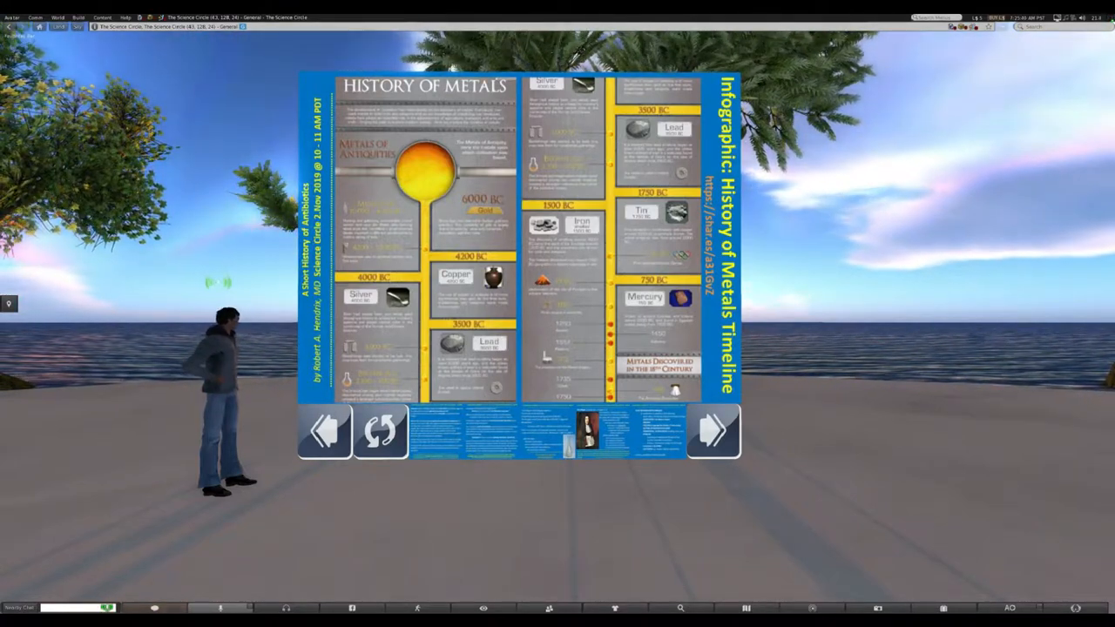
# Advance from the History of Metals infographic to the ophthalmia neonatorum slide.
pyautogui.click(714, 430)
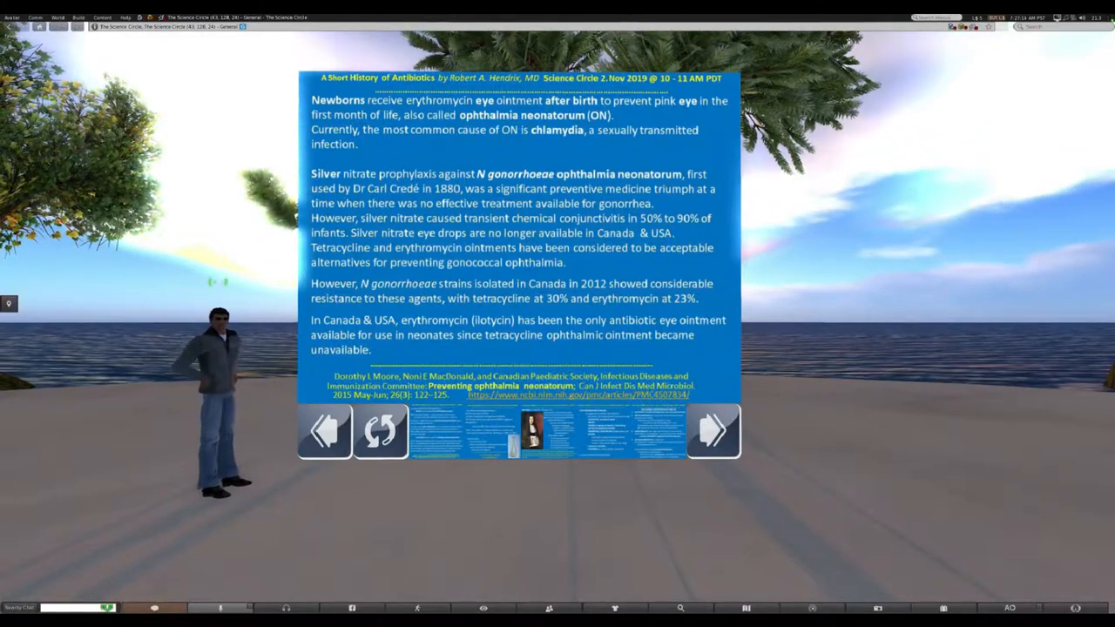
# Advance from the ophthalmia neonatorum slide to the silver burn dressings slide.
pyautogui.click(715, 432)
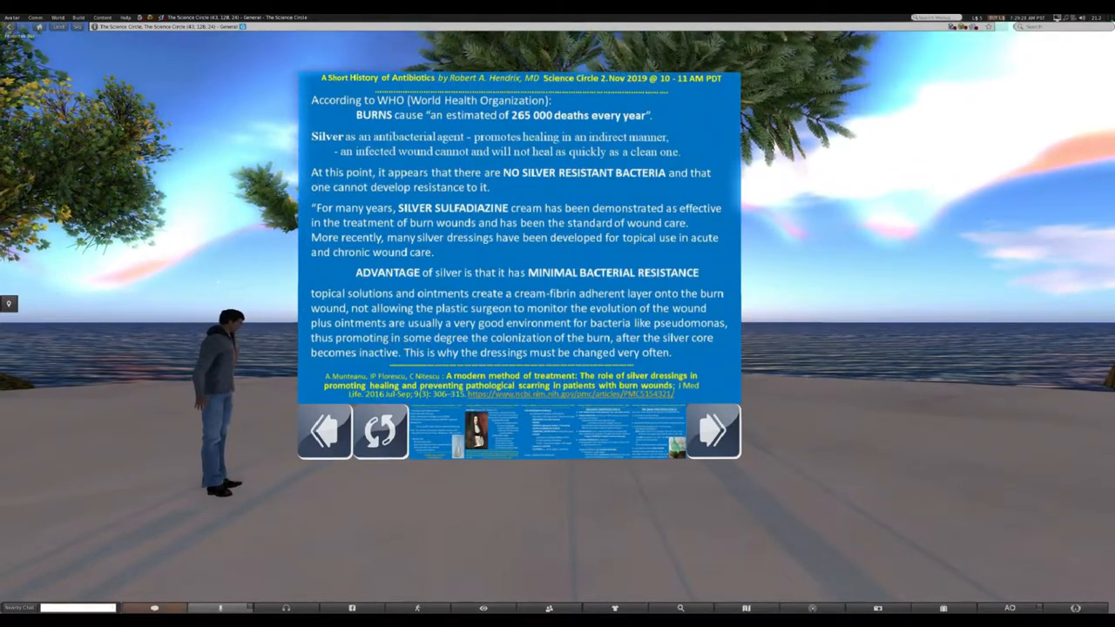
# Advance from the silver sulfadiazine burns slide to the history of glass slide.
pyautogui.click(713, 432)
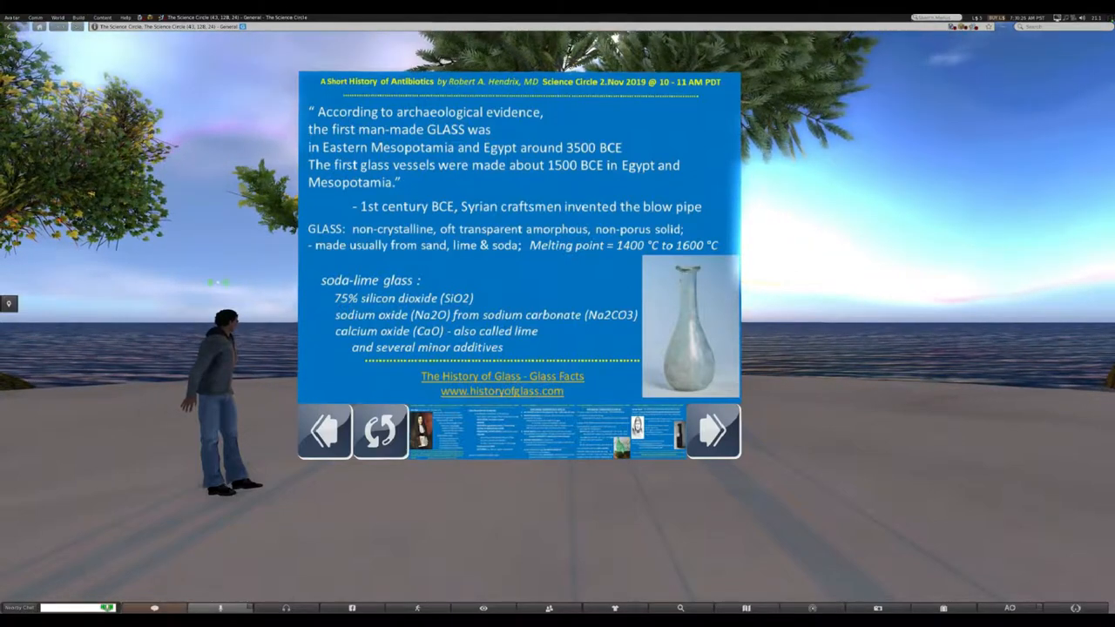
# Advance from the soda-lime glass history slide to the food preservation techniques slide.
pyautogui.click(713, 433)
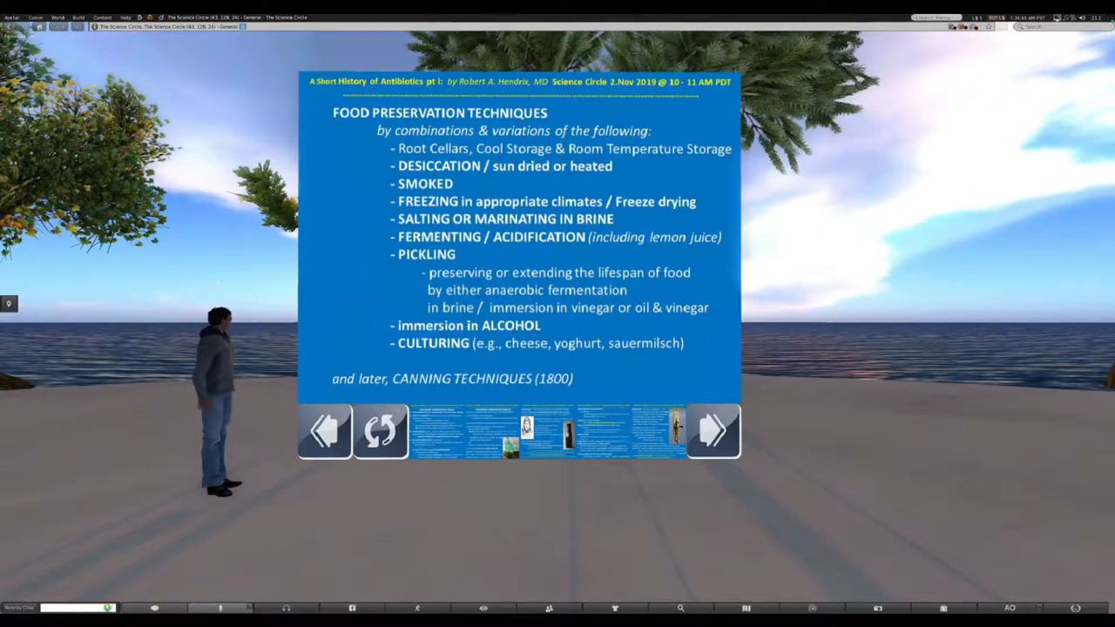
# Advance from the Food Preservation Techniques slide to the wine fermentation slide.
pyautogui.click(714, 432)
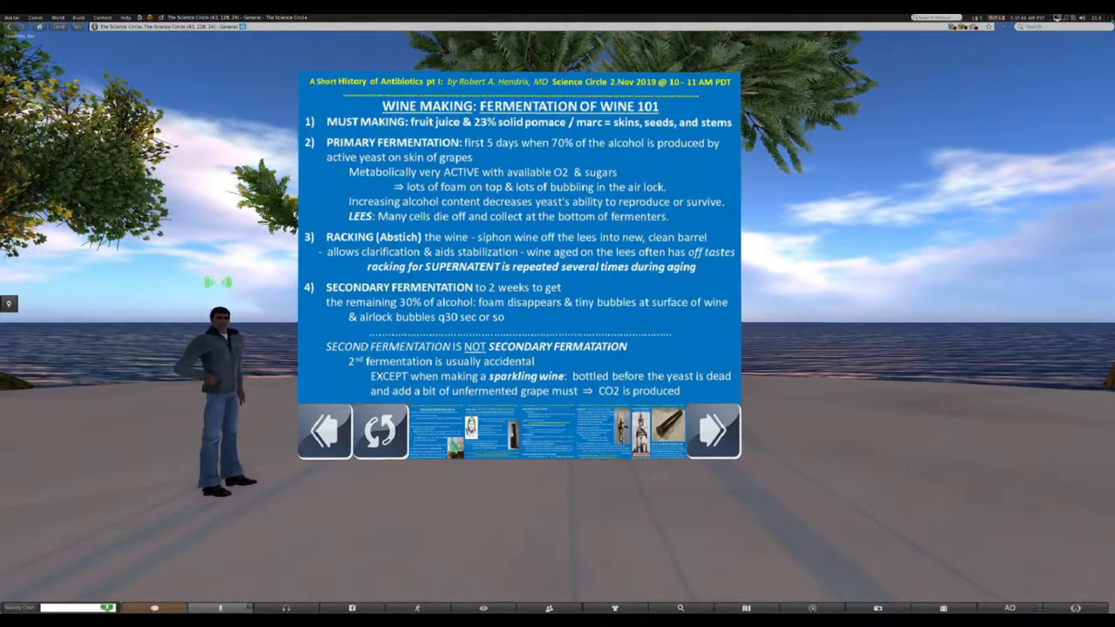
# Advance from Fermentation of Wine 101 to the stopping-fermentation wine slide.
pyautogui.click(715, 433)
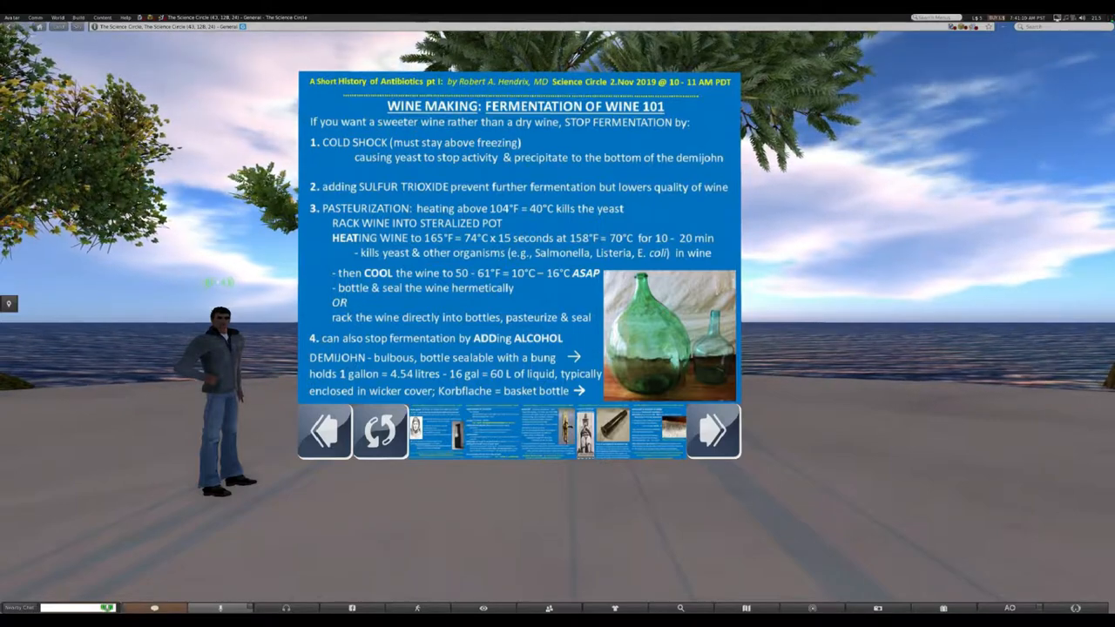
# Advance from the stopping-fermentation wine slide to the Nicolas Appert canning slide.
pyautogui.click(713, 432)
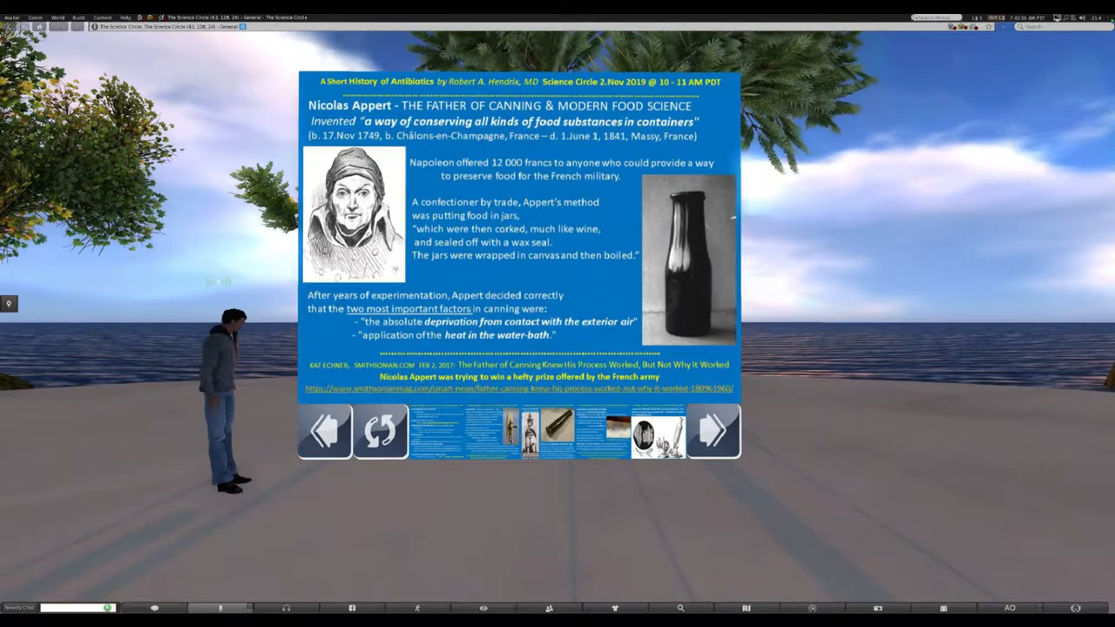
# Advance from the Nicolas Appert slide to the 21st-century home canning slide.
pyautogui.click(715, 432)
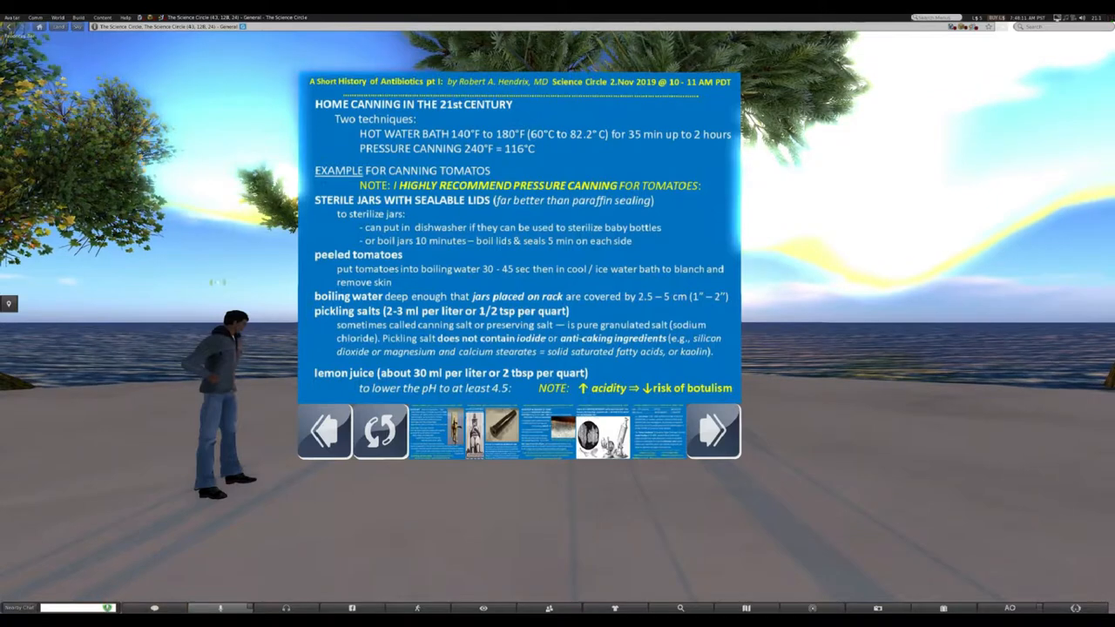
# Advance the presentation to the Leeuwenhoek microscopy slide with the next arrow.
pyautogui.click(713, 431)
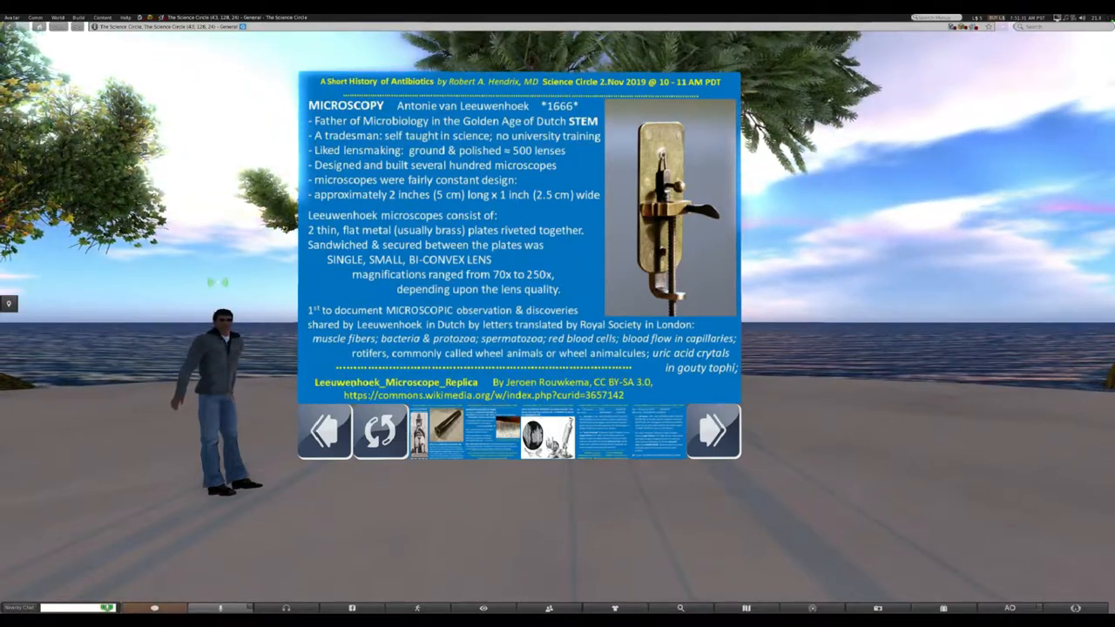
pyautogui.click(324, 432)
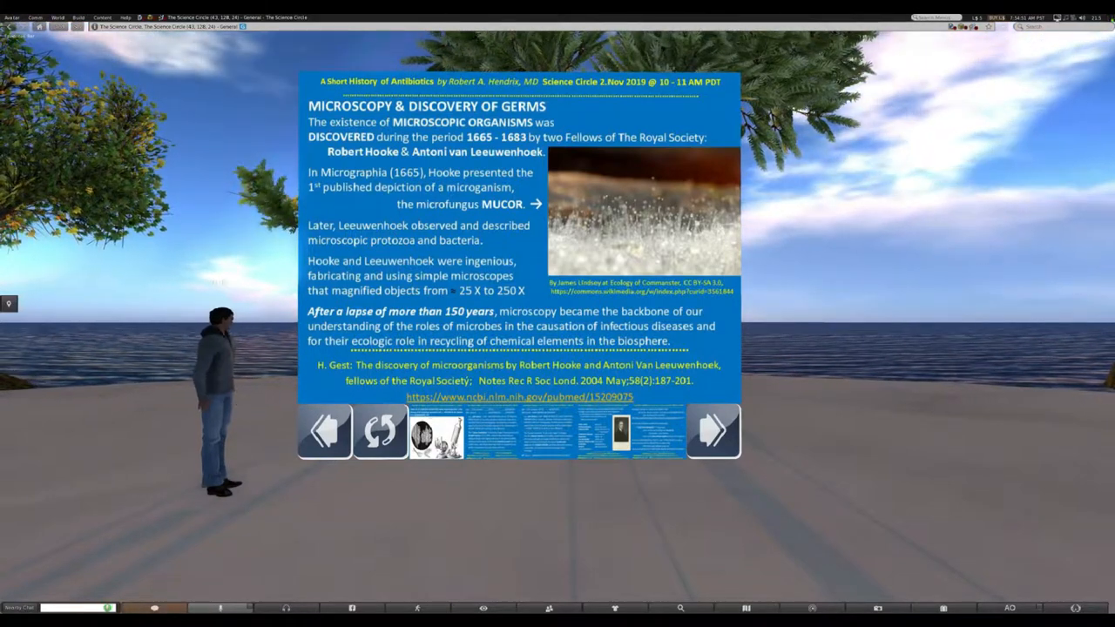
# Advance to the Joseph Priestley slide listing nitrous oxide, ammonia and oxygen he isolated.
pyautogui.click(712, 432)
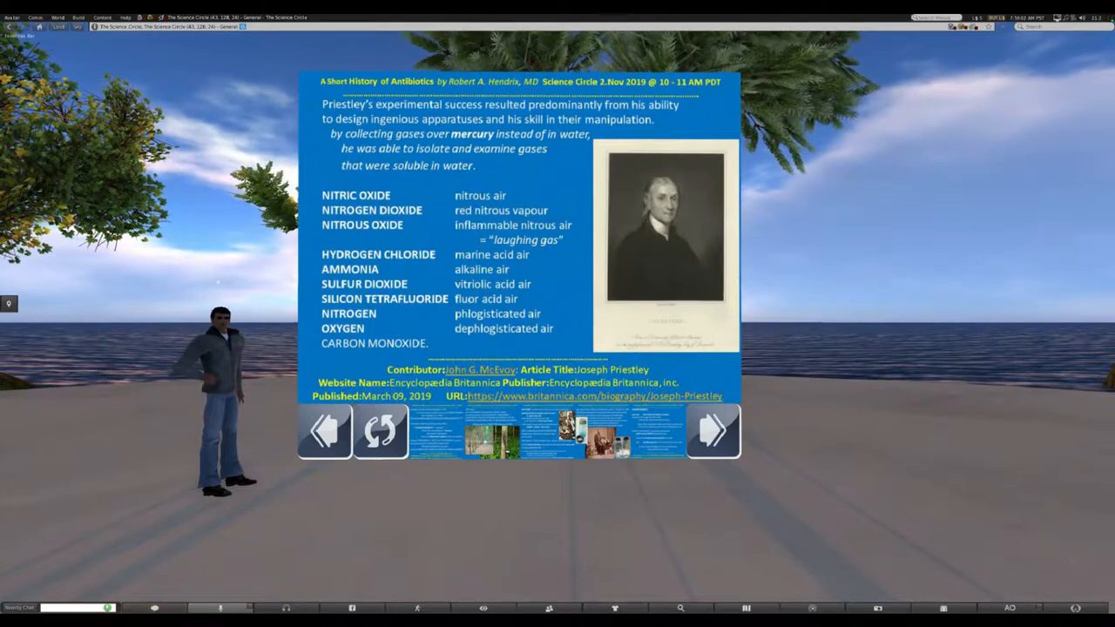
# Advance to the second Priestley slide on Franklin's encouragement and his 1767 history of electricity.
pyautogui.click(713, 432)
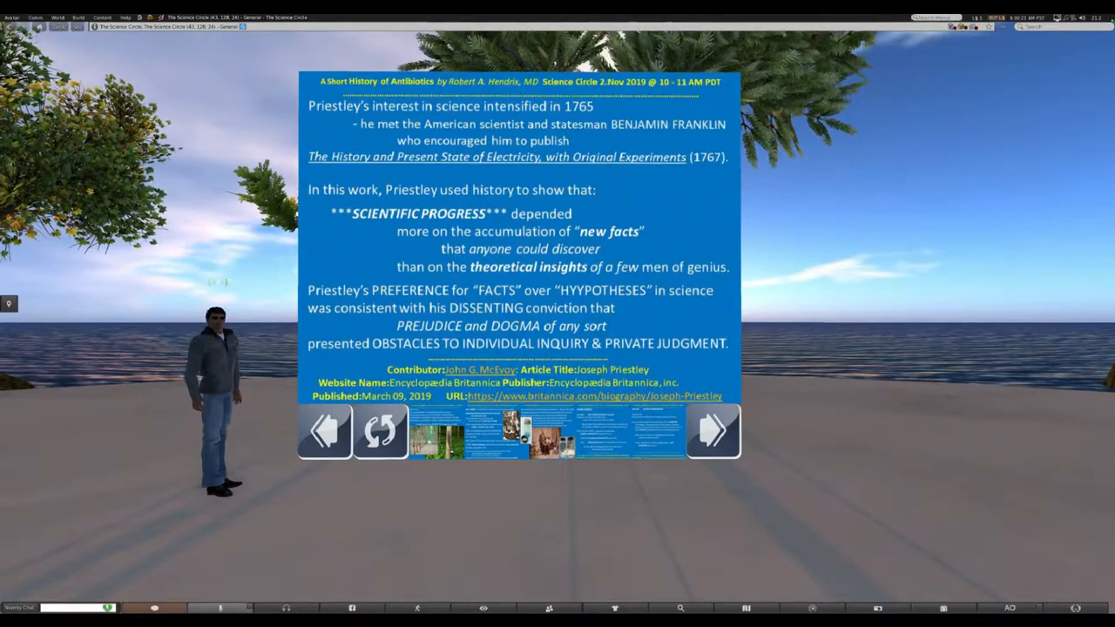
# Advance past the 19th-century rubber tree slide to the RAW RUBBER slide on Goodyear's vulcanization.
pyautogui.click(713, 430)
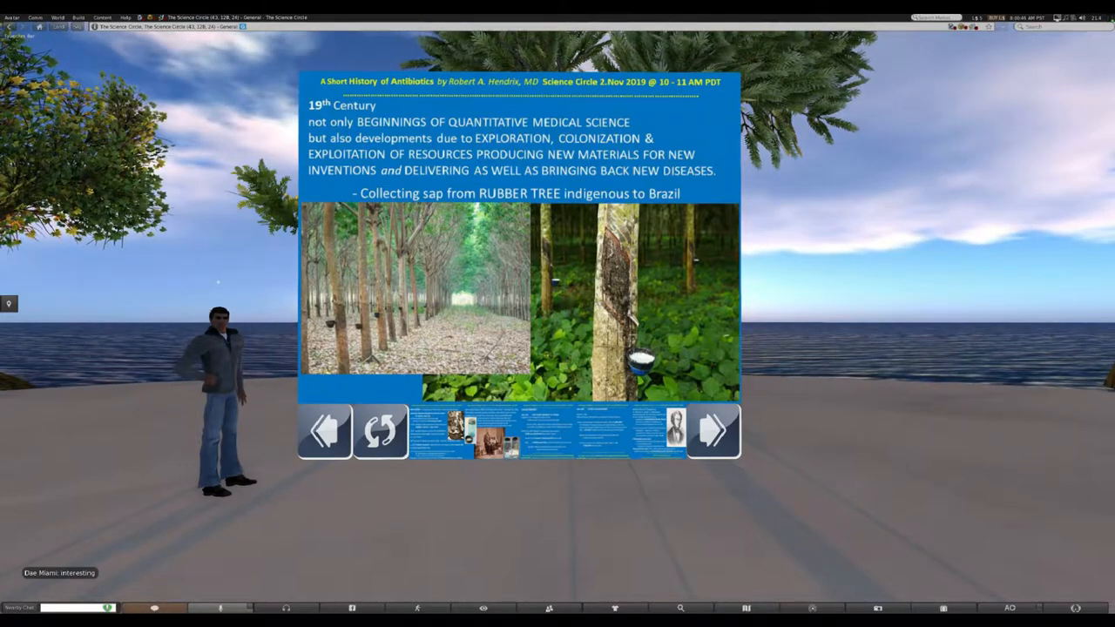
pyautogui.click(715, 430)
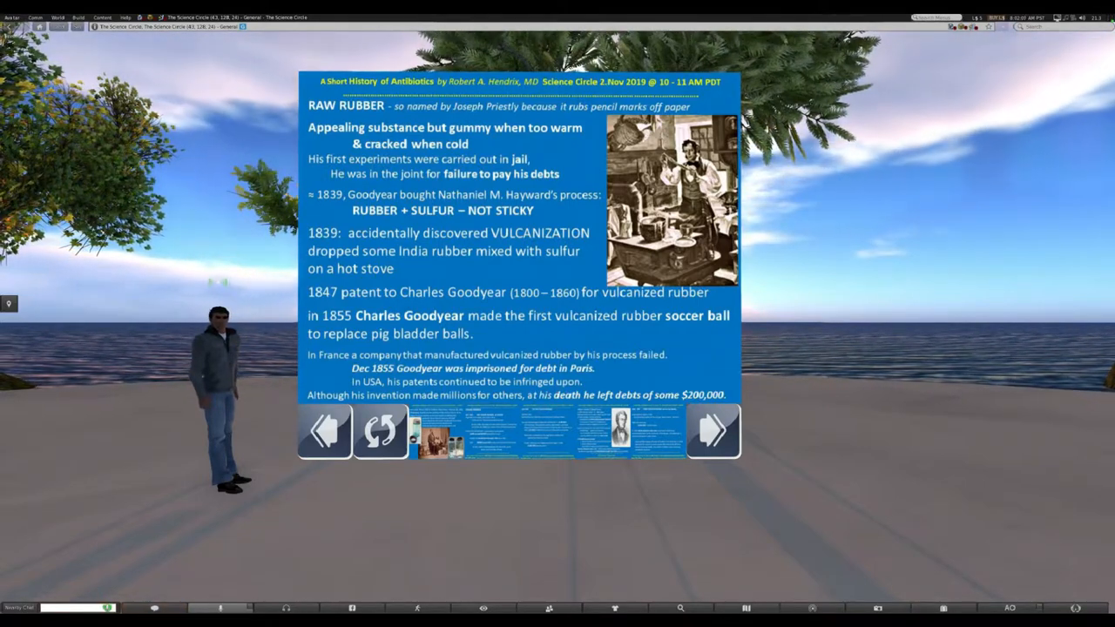
# Advance past the Mason jar slide to the CHOLERA PANDEMICS slide on the 1817–1823 pandemic.
pyautogui.click(714, 431)
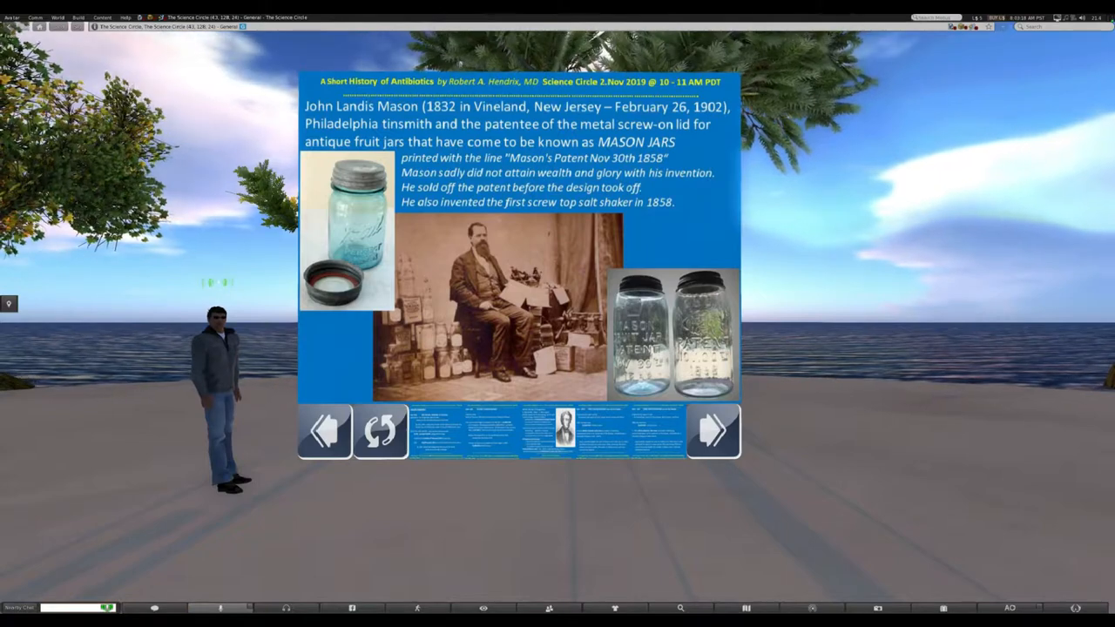
pyautogui.click(713, 430)
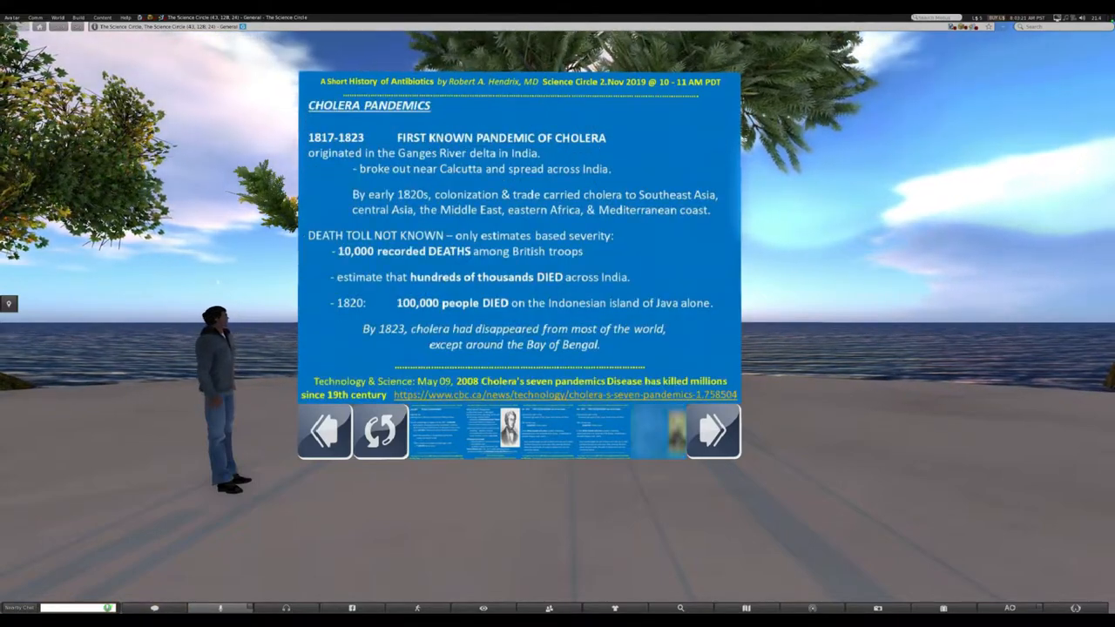